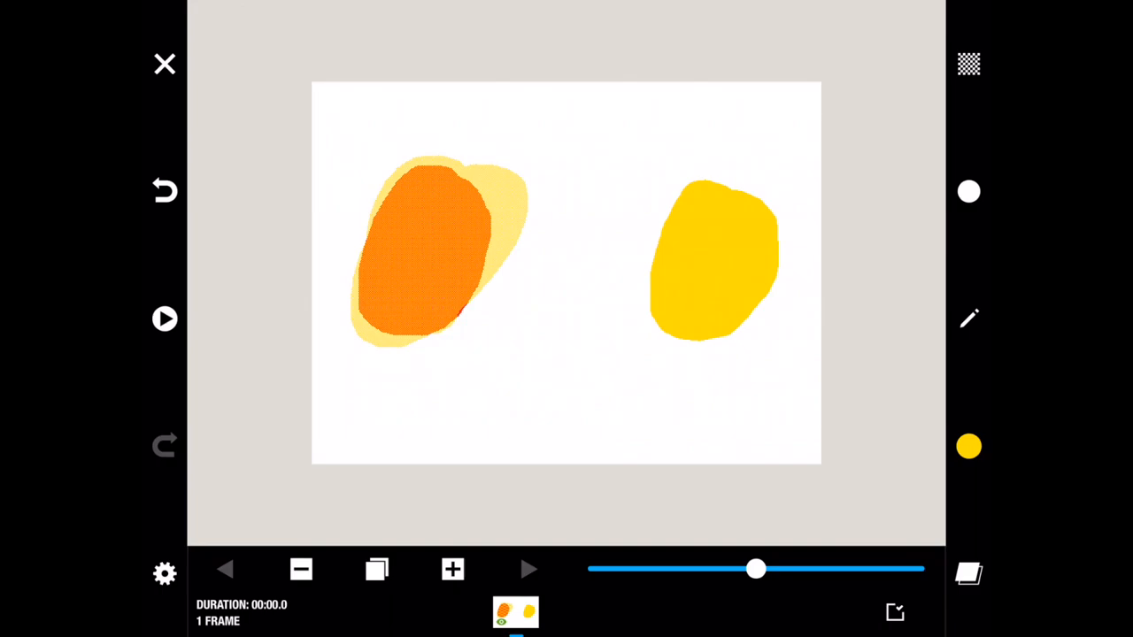
# Close the colour-mix swatch editor and return to the gallery showing Cheese Burger.
pyautogui.click(163, 64)
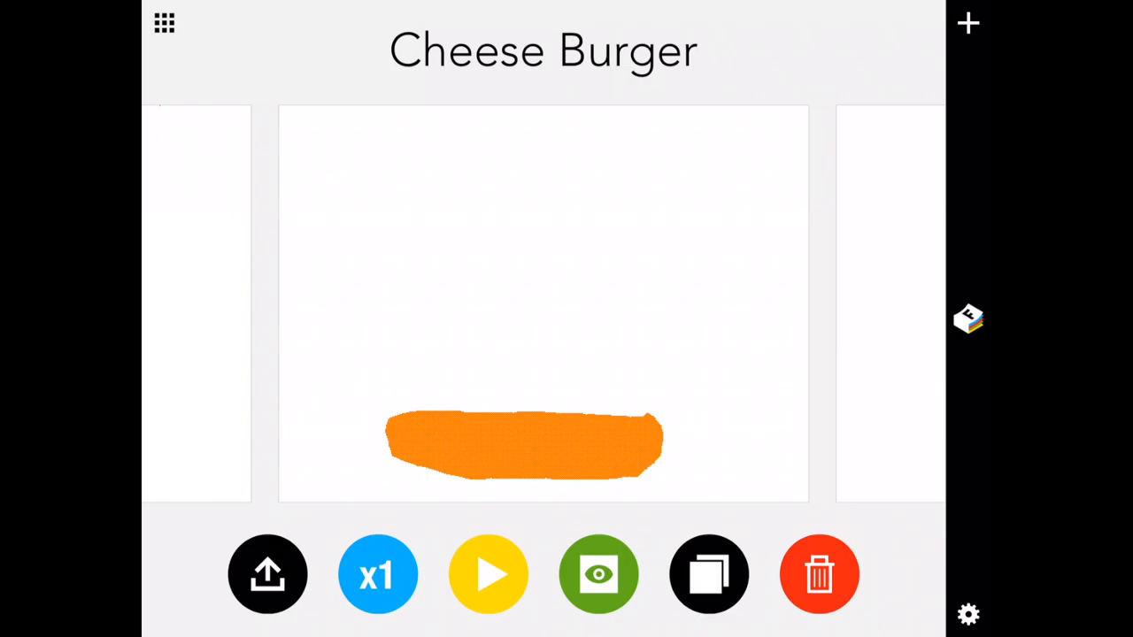
# Play the Cheese Burger animation before swiping on to the Rainbow project.
pyautogui.click(485, 574)
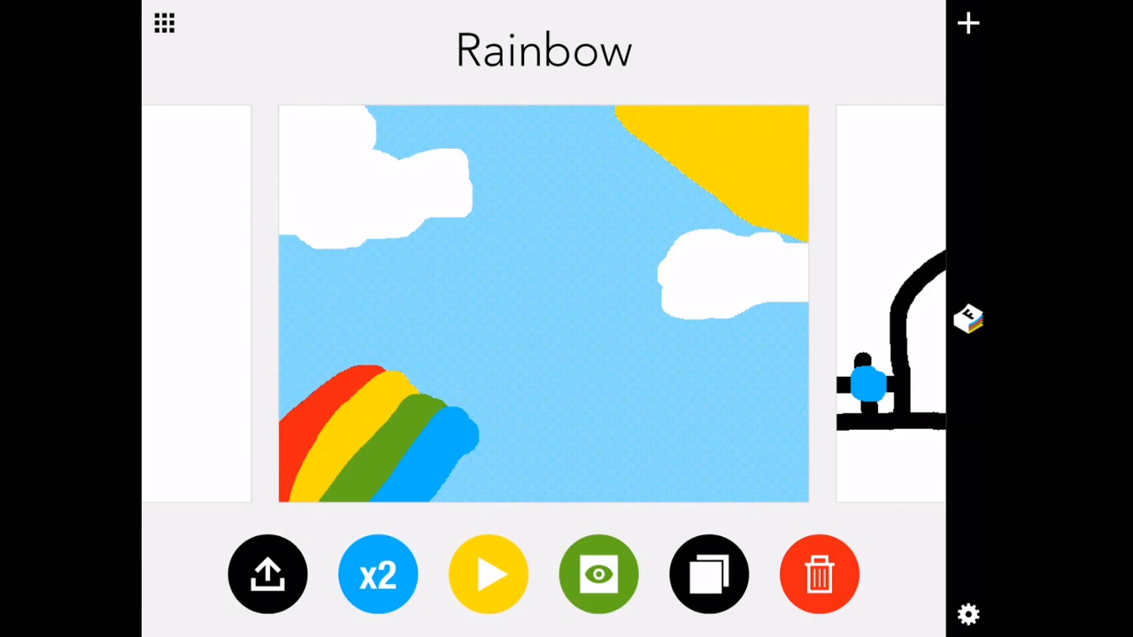
# Play and replay the Rainbow animation at double speed, then stop playback.
pyautogui.click(489, 573)
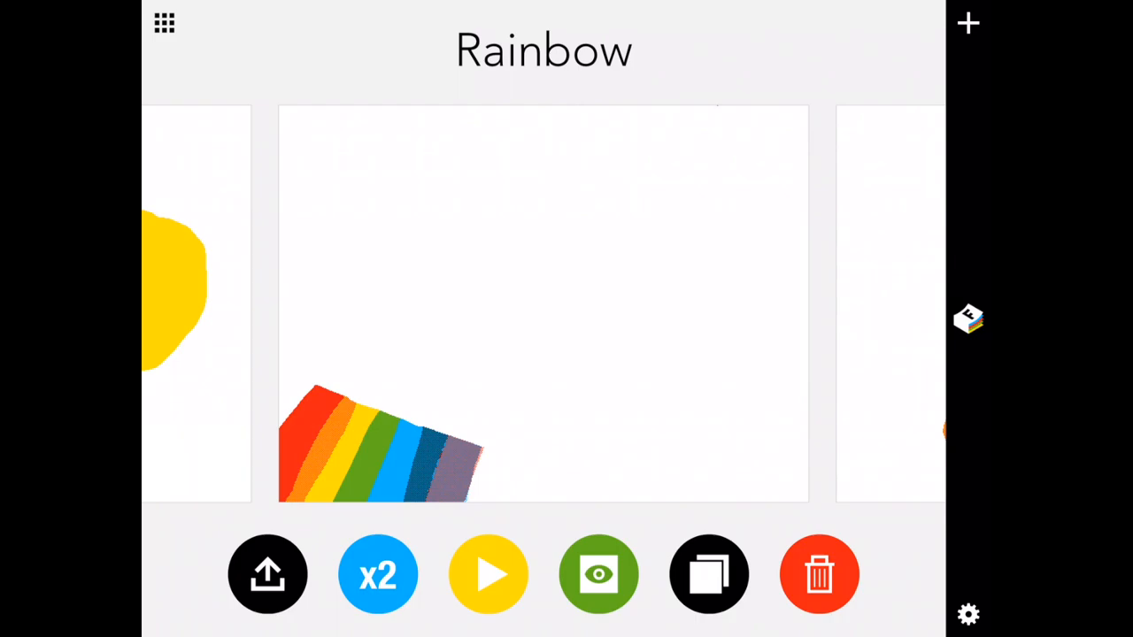
pyautogui.click(489, 574)
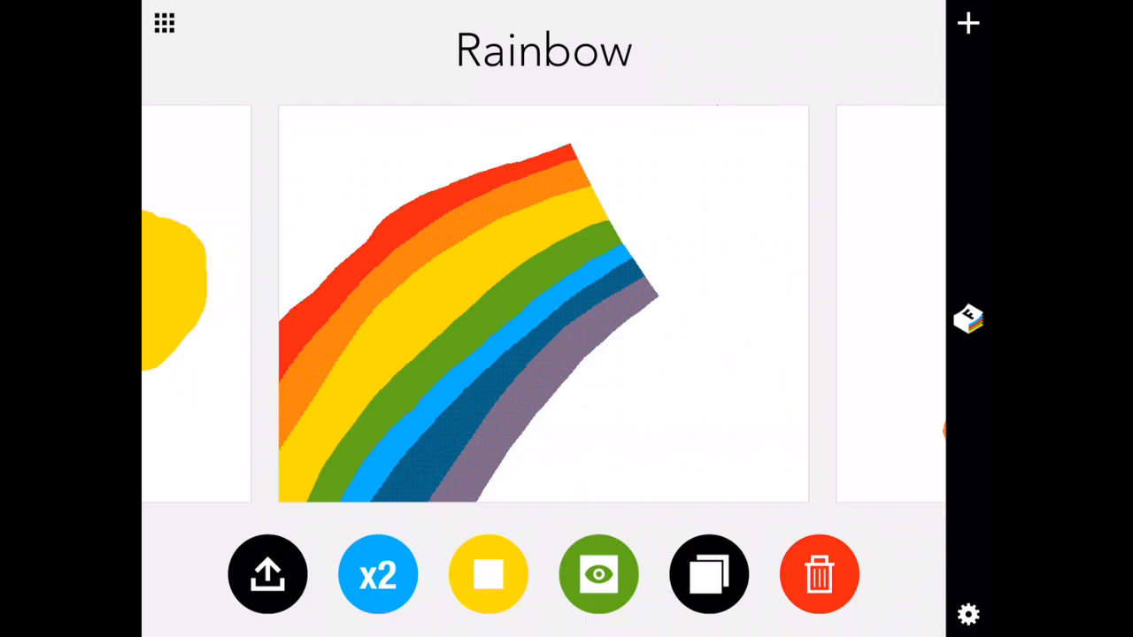
pyautogui.click(489, 574)
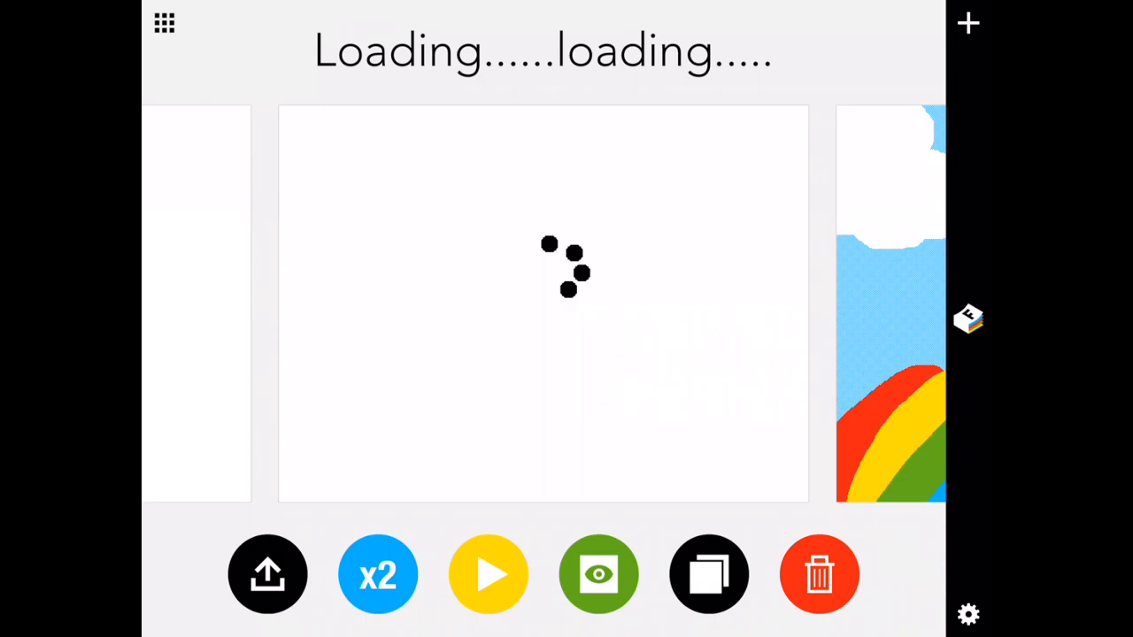
pyautogui.click(487, 574)
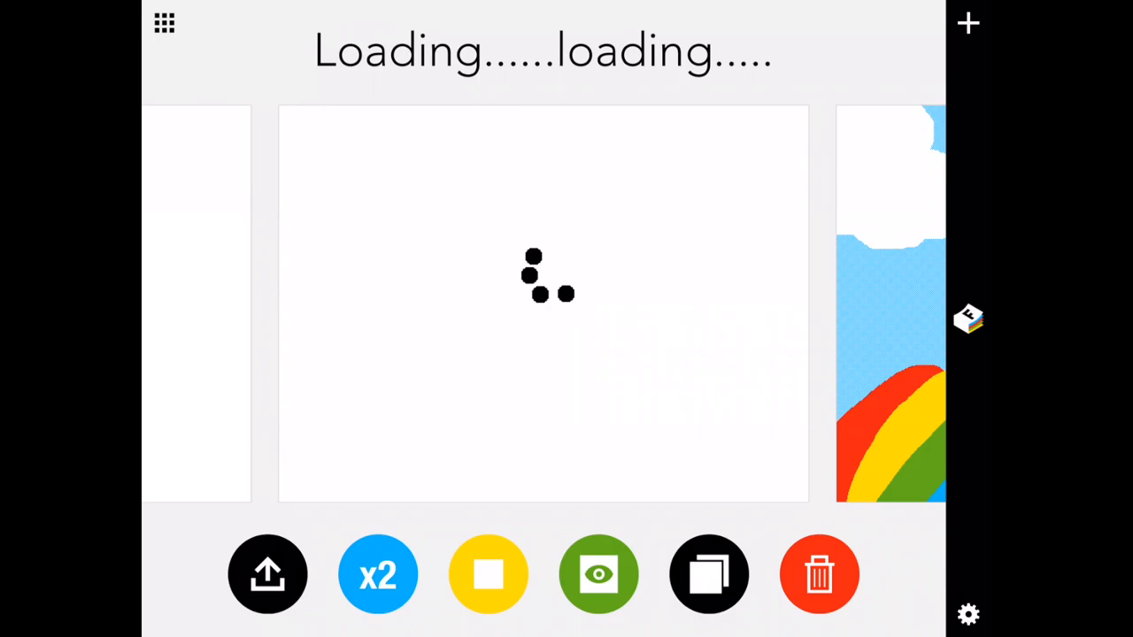
pyautogui.click(489, 574)
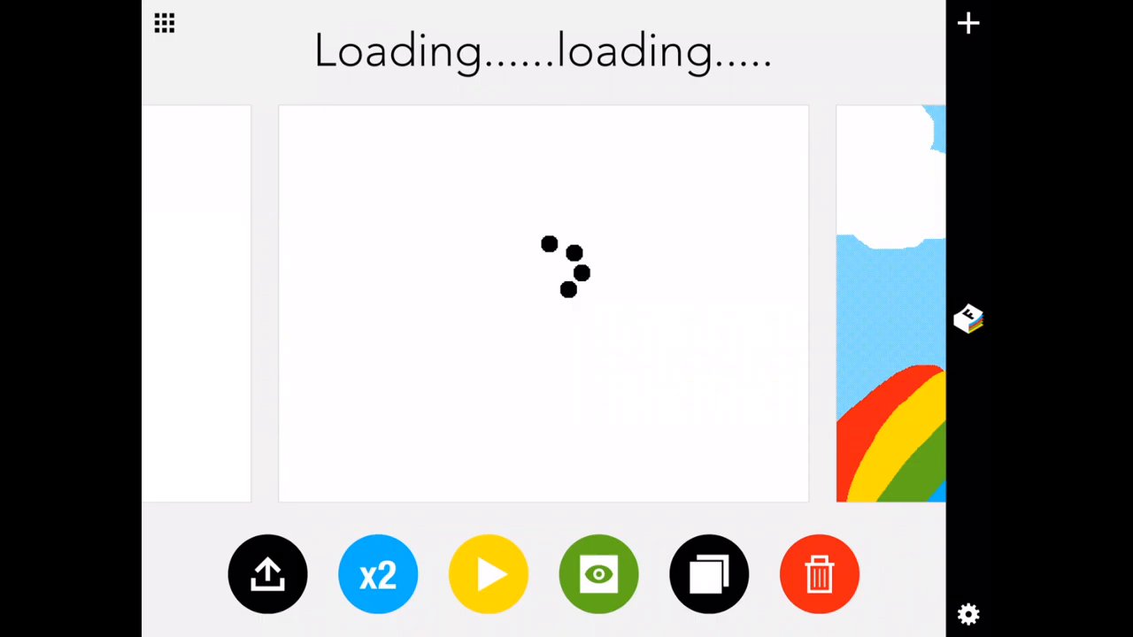